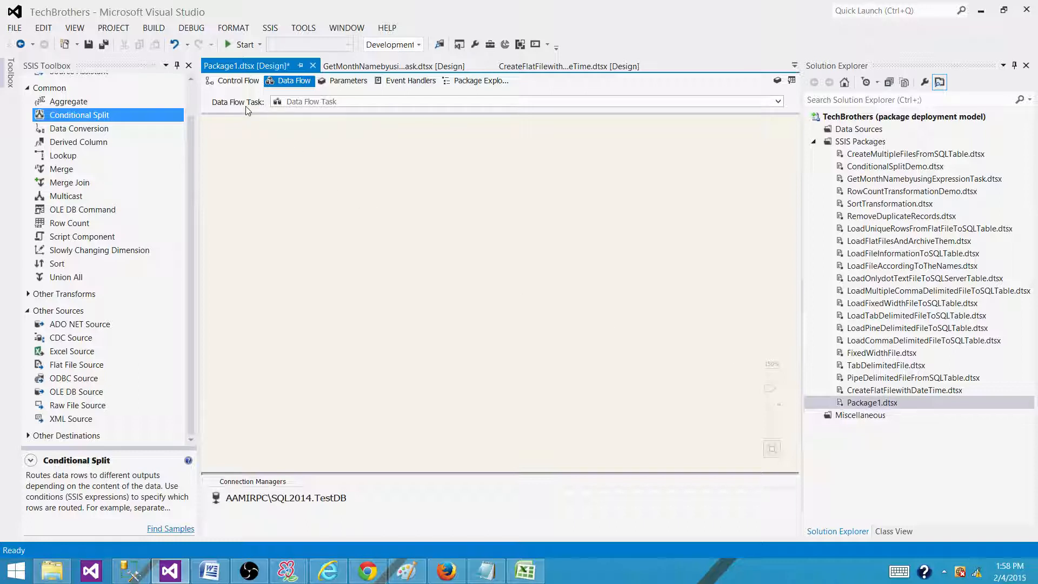
Drop a Flat File Source from Other Sources onto the data flow and nudge it to top centre.
click(237, 80)
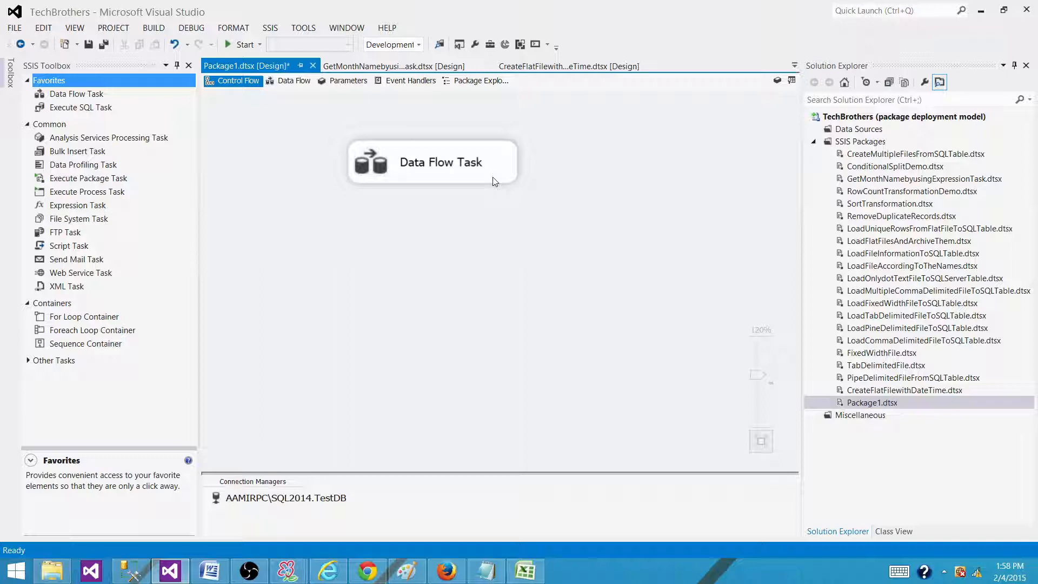
click(294, 80)
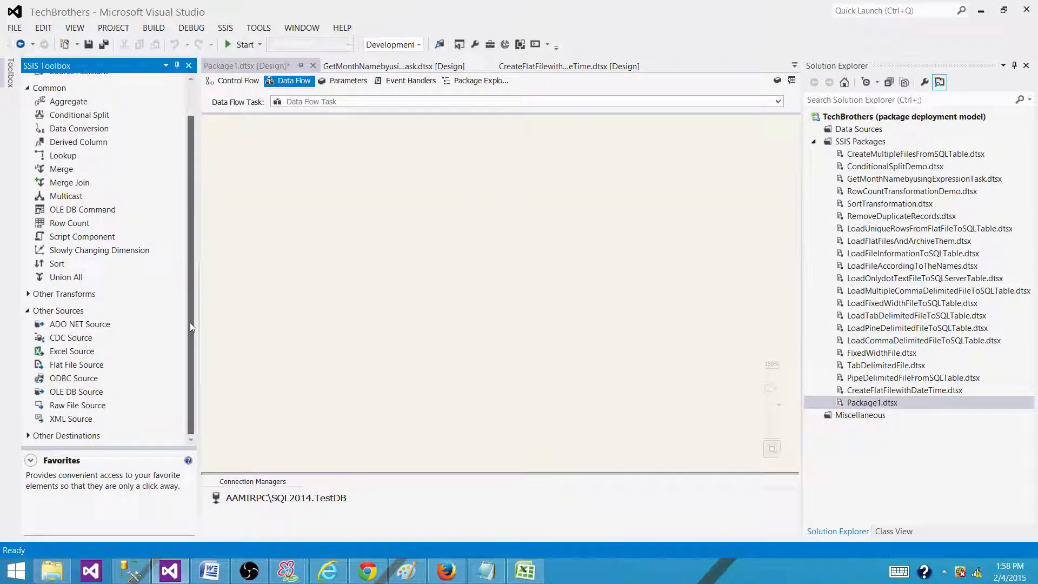
click(76, 364)
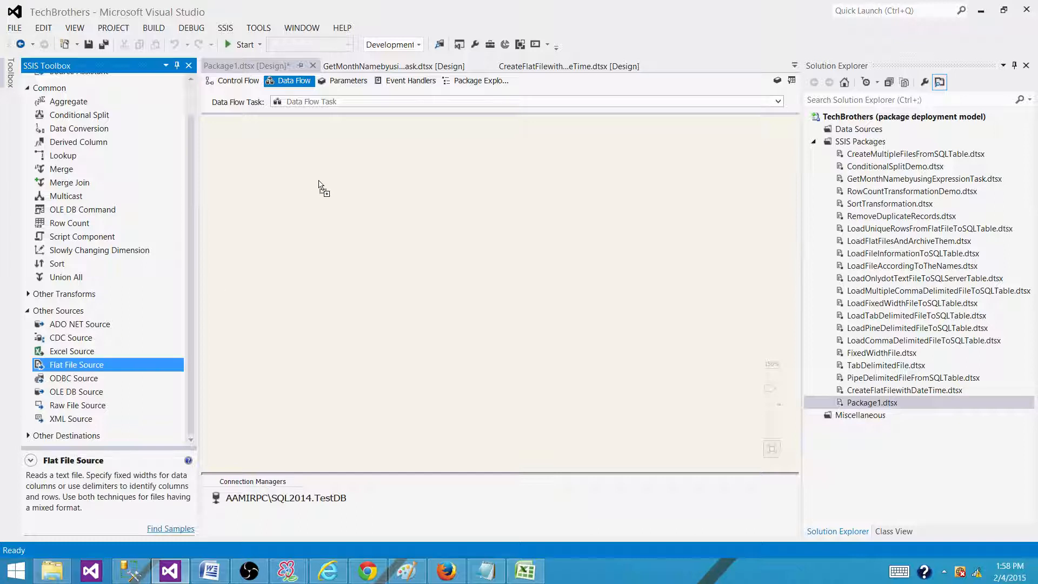
drag(76, 364, 395, 199)
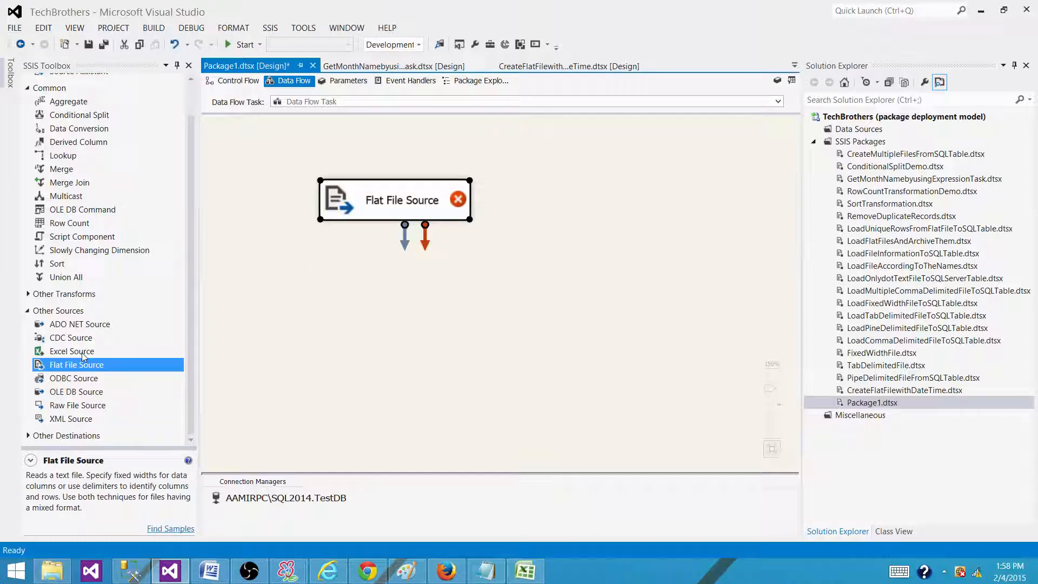
mouse_move(505, 218)
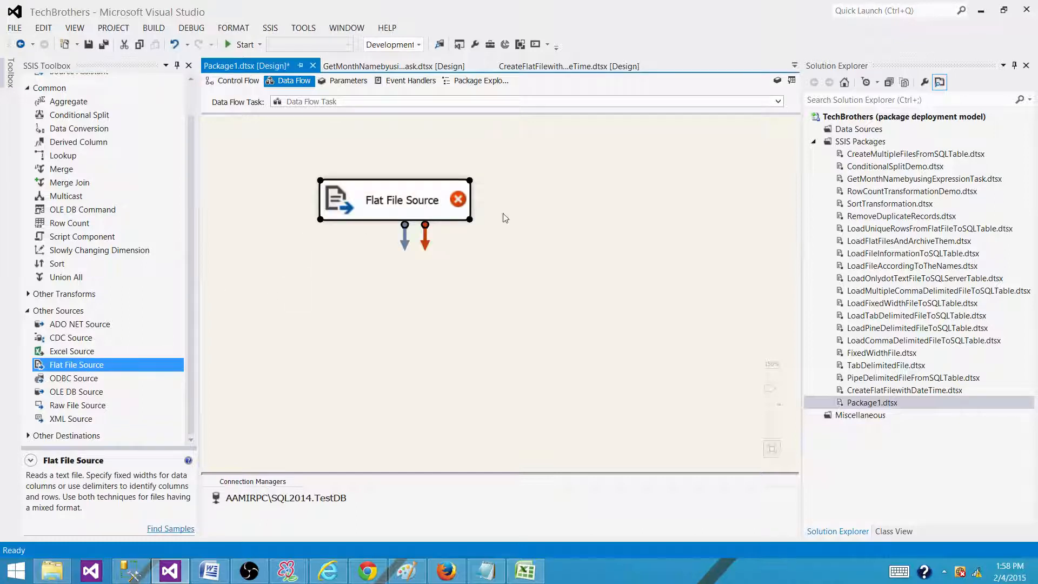
drag(395, 200, 409, 178)
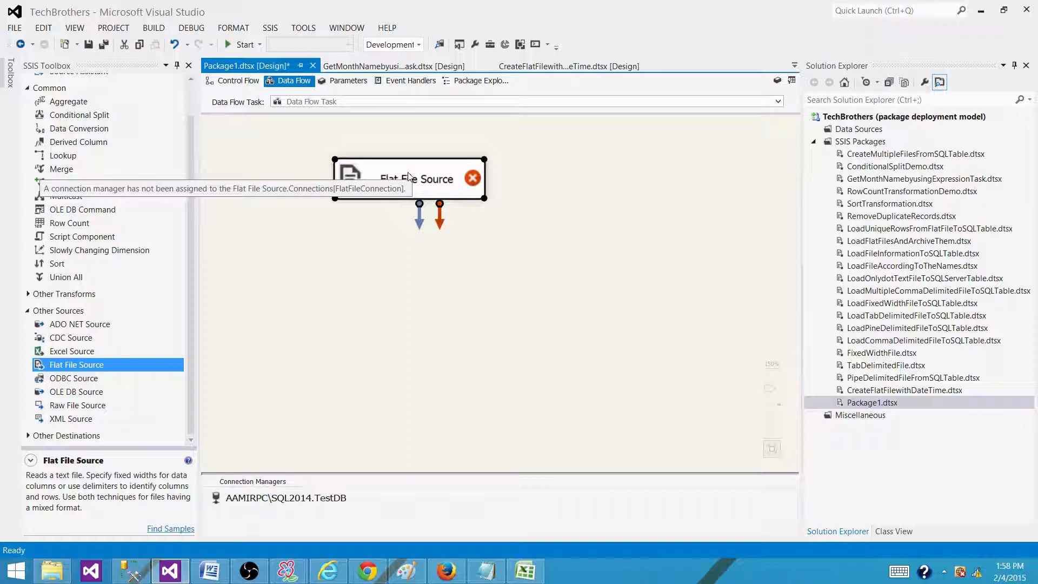
mouse_move(371, 181)
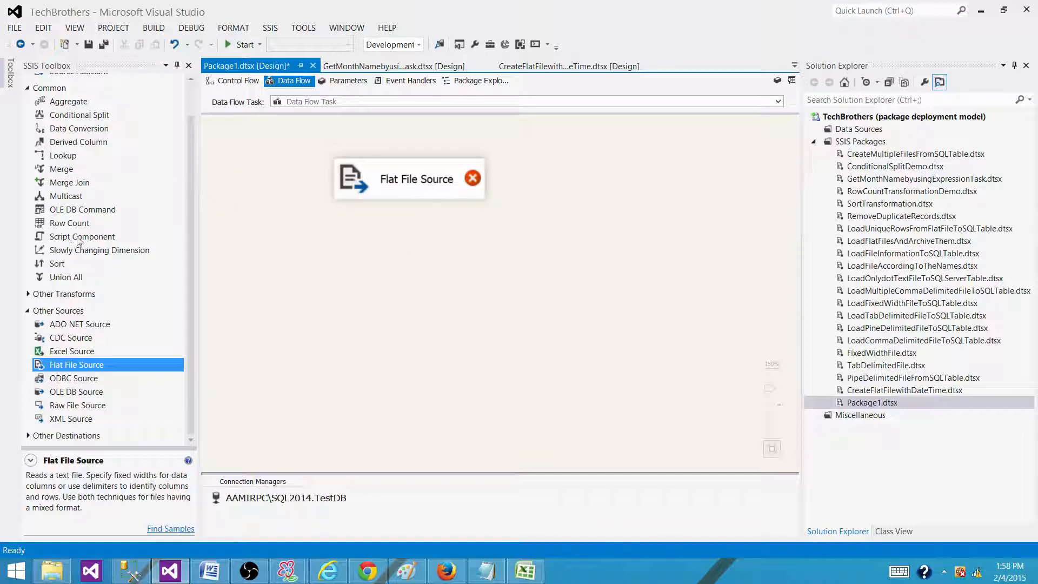
Add a Transformation-type Script Component and name it 'Seq No Column'.
click(82, 236)
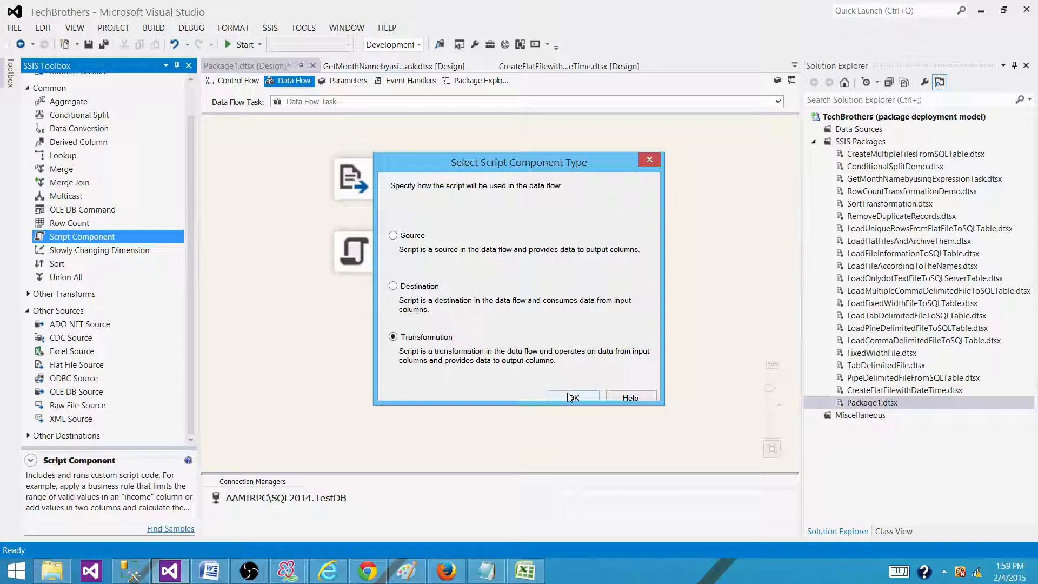
click(572, 398)
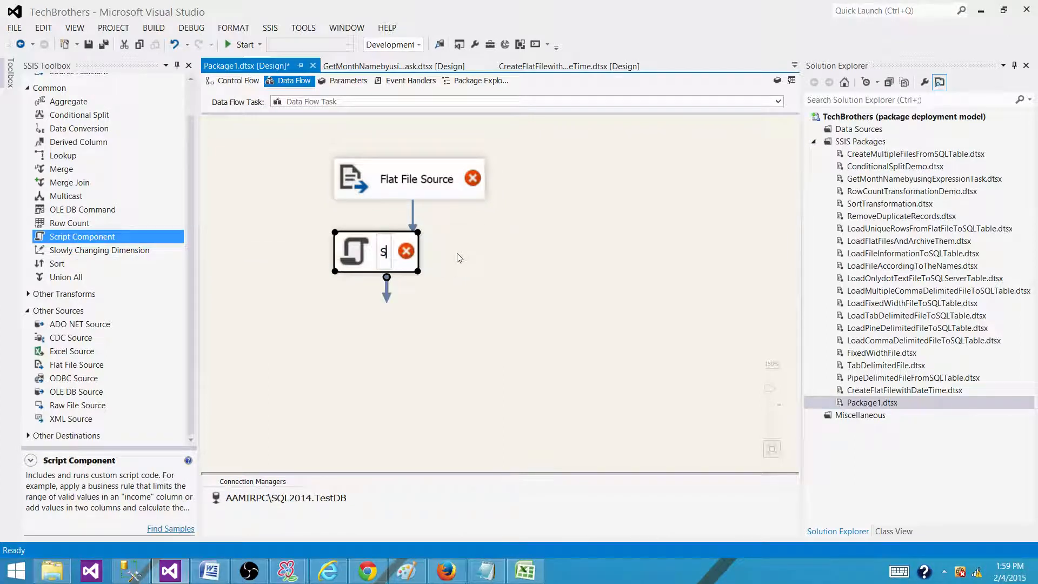
text(Seq No Column)
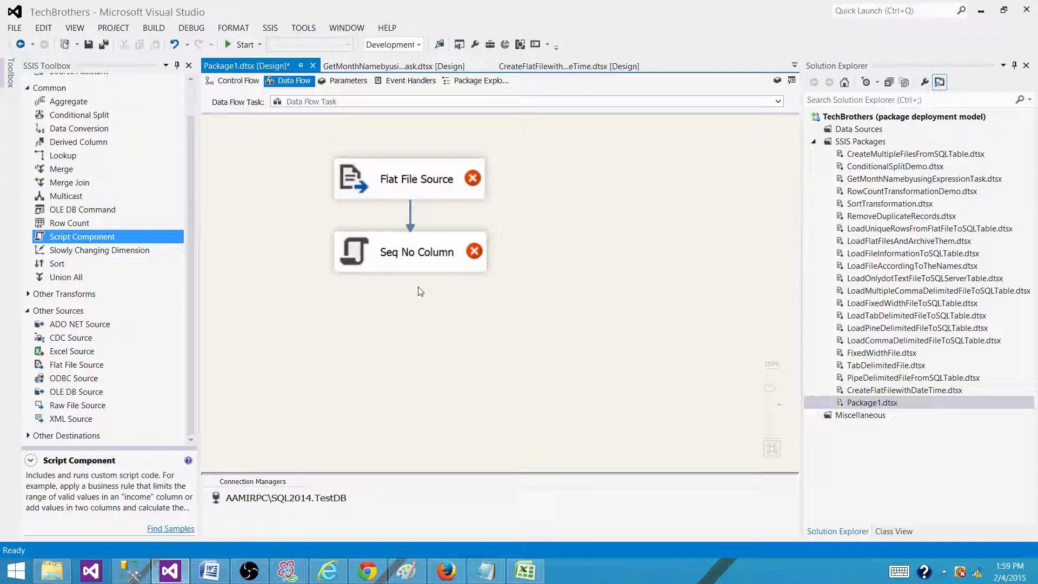
mouse_move(179, 289)
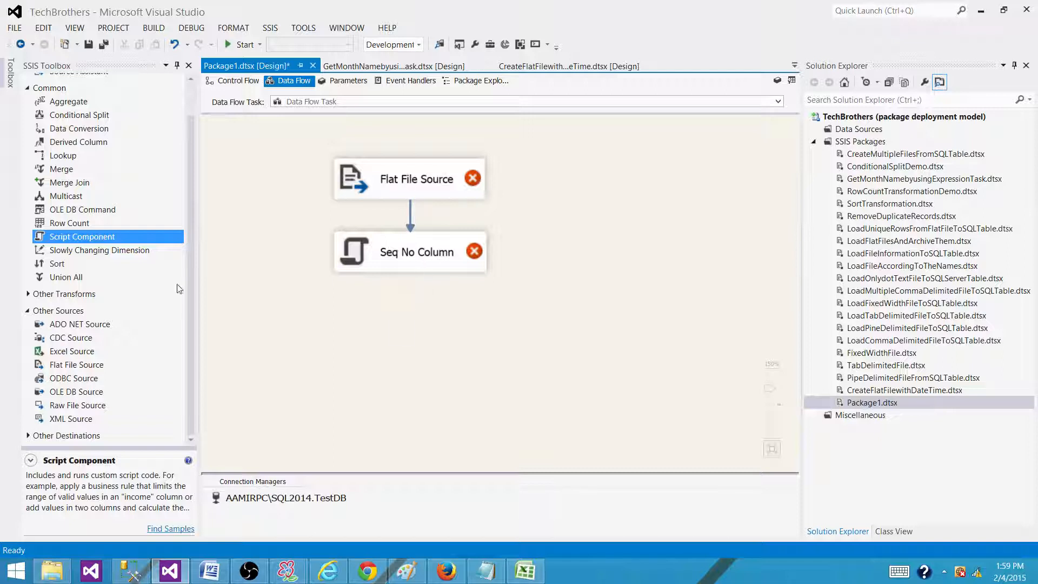
Drop a Conditional Split from the SSIS Toolbox below Seq No Column.
click(79, 114)
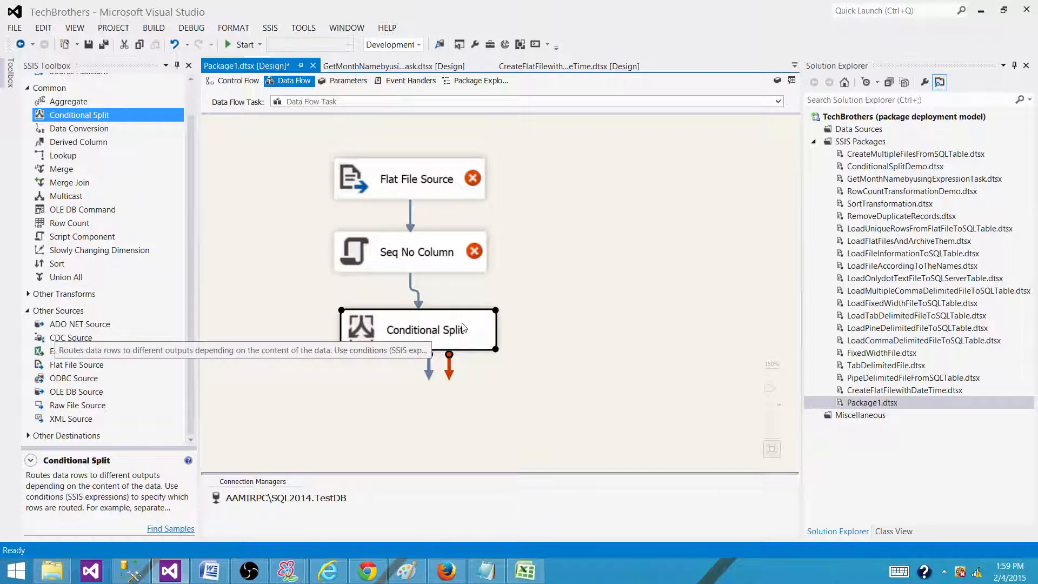
mouse_move(331, 387)
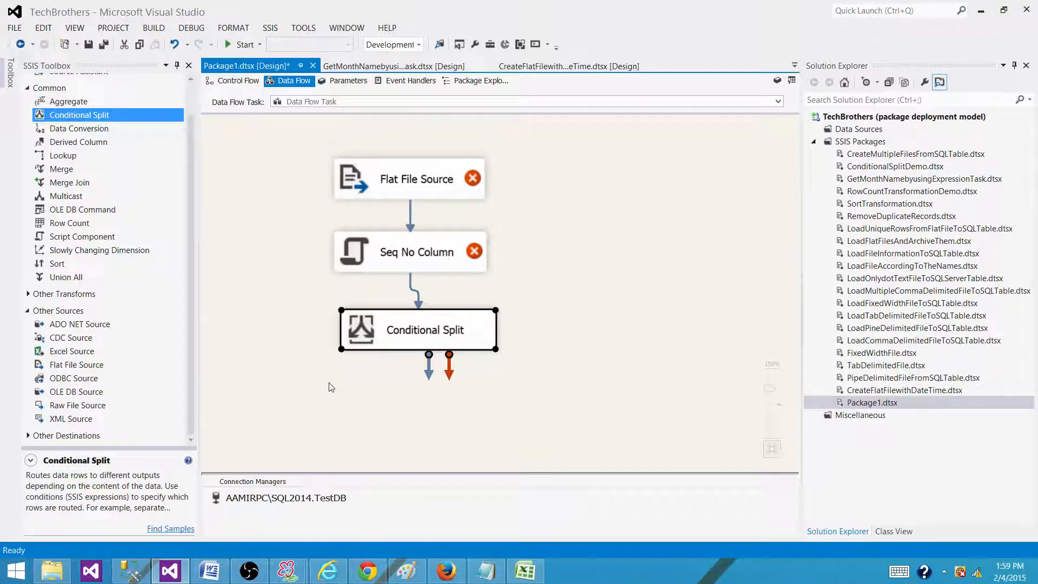
mouse_move(515, 351)
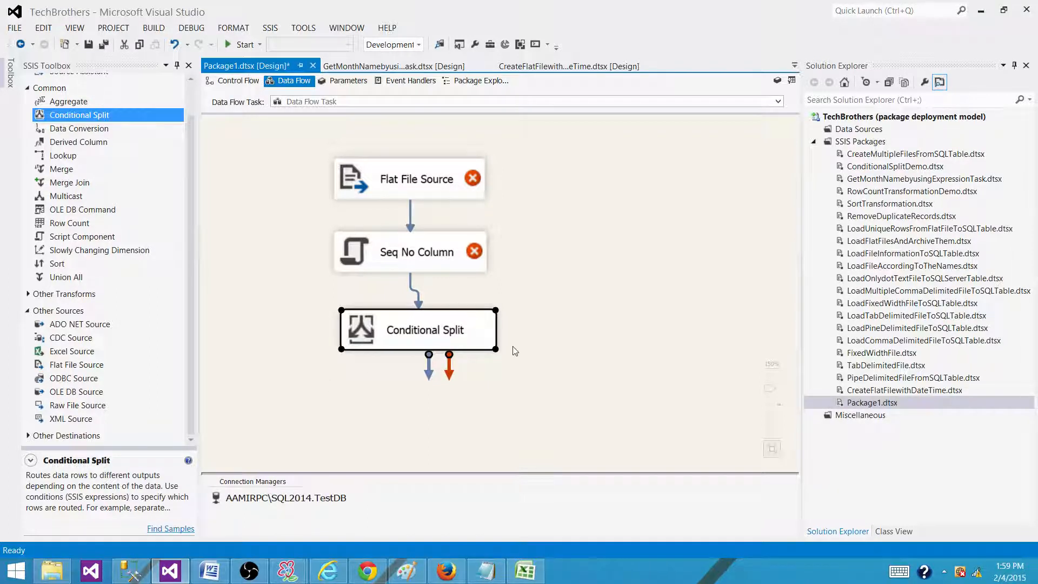
mouse_move(510, 361)
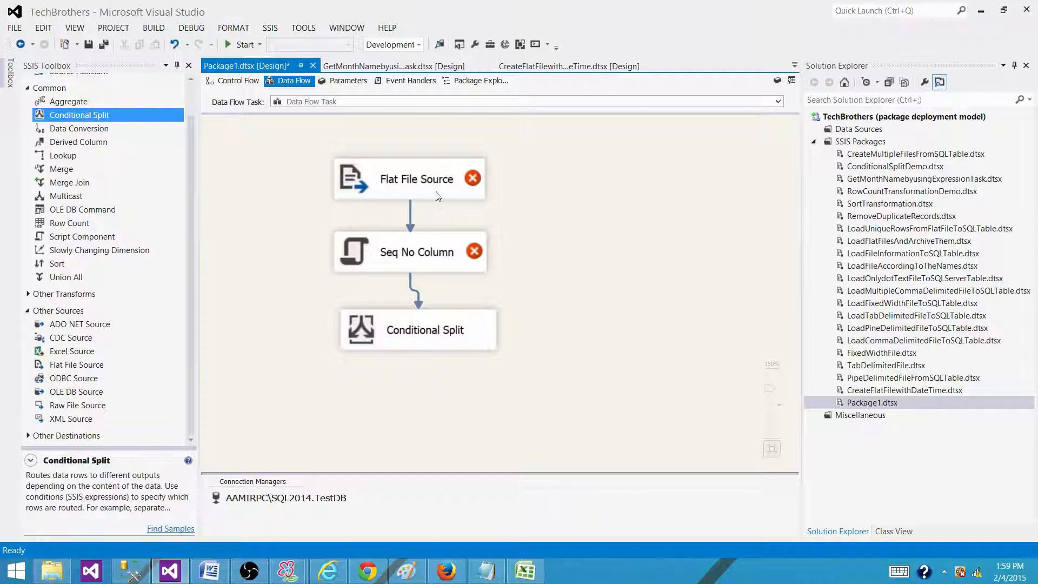
mouse_move(421, 200)
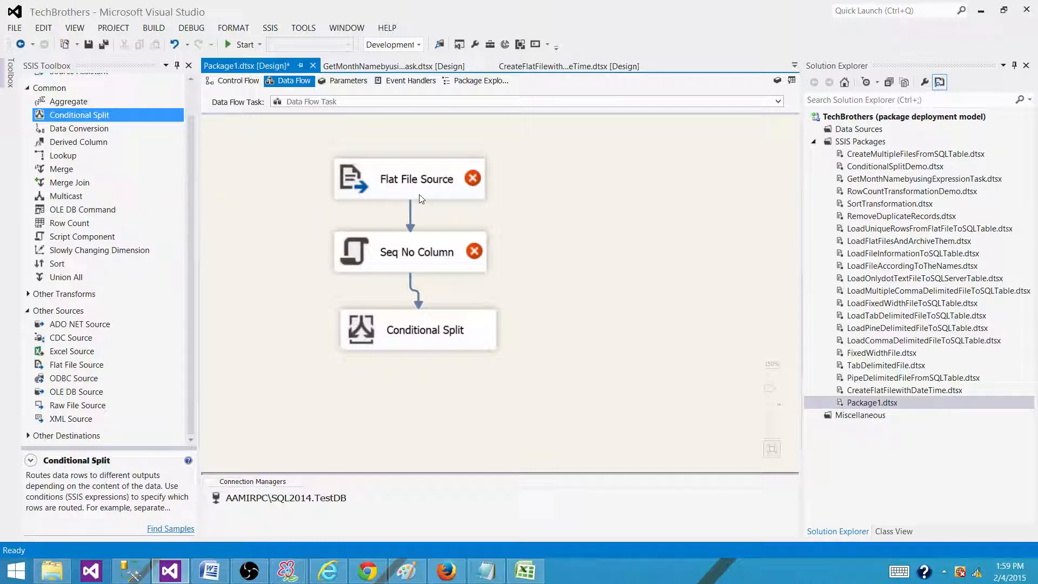
click(417, 251)
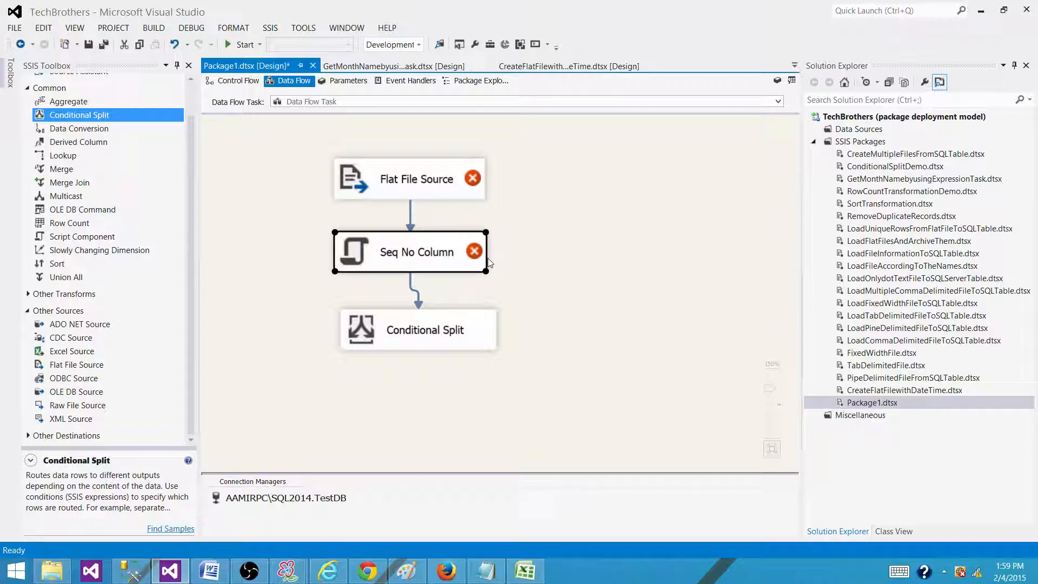
click(504, 349)
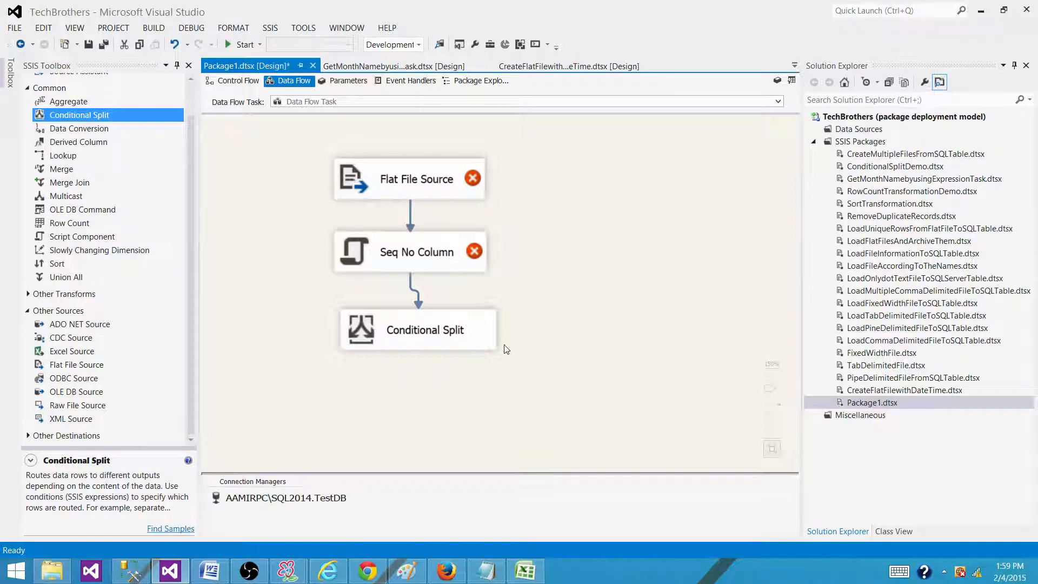
click(417, 330)
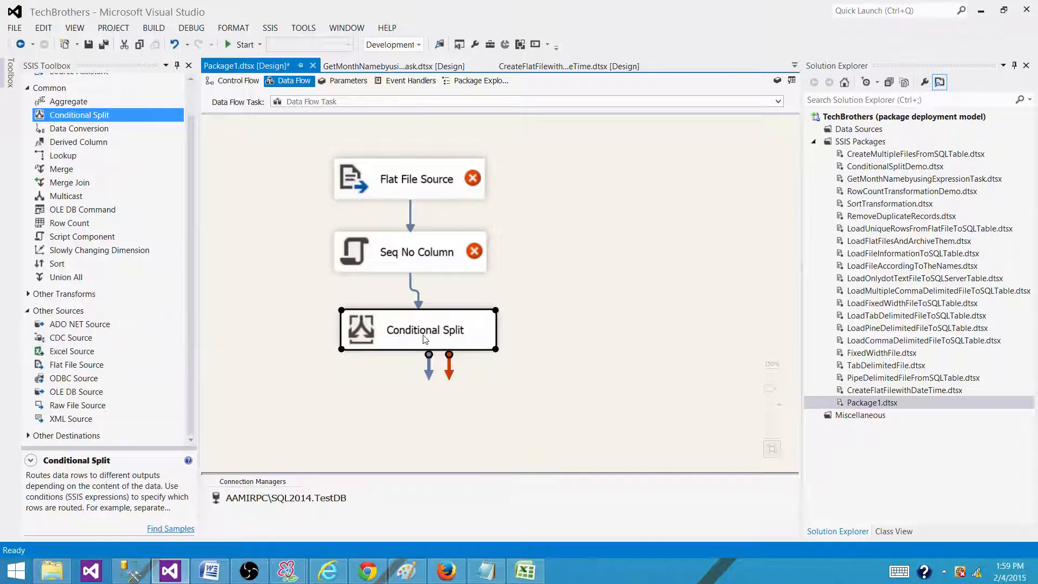
mouse_move(425, 338)
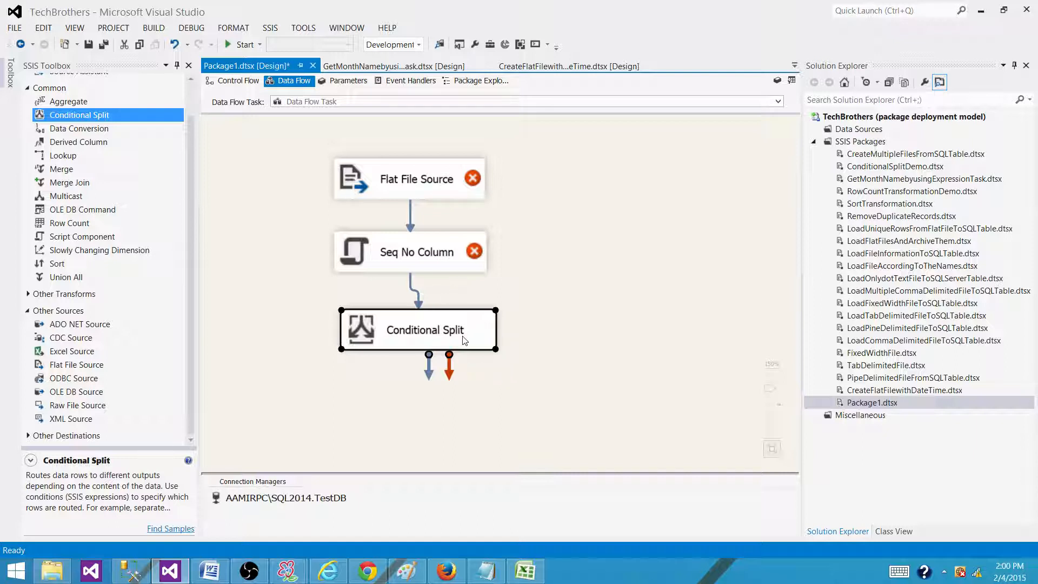
mouse_move(390, 384)
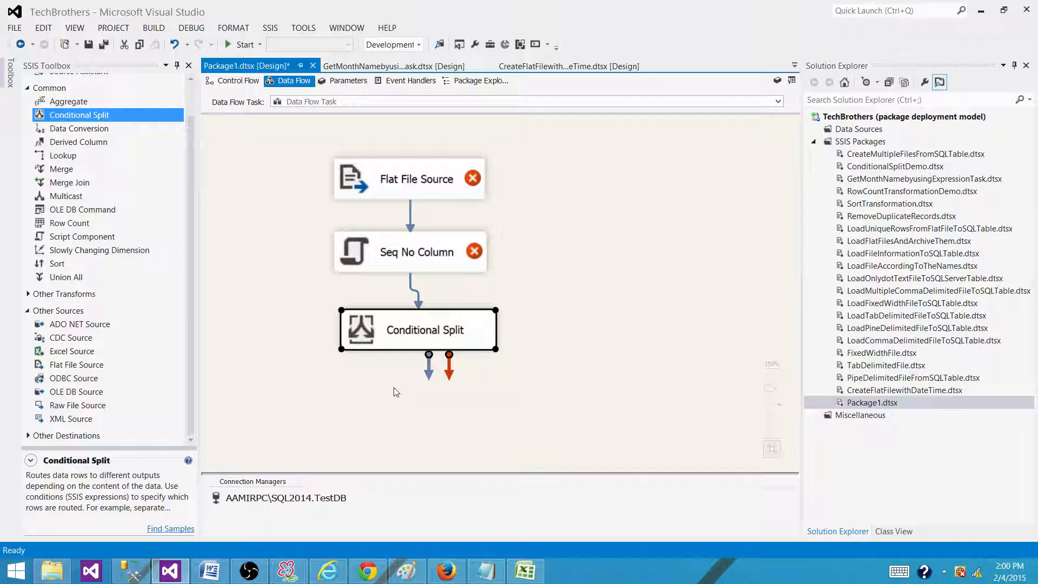
mouse_move(442, 380)
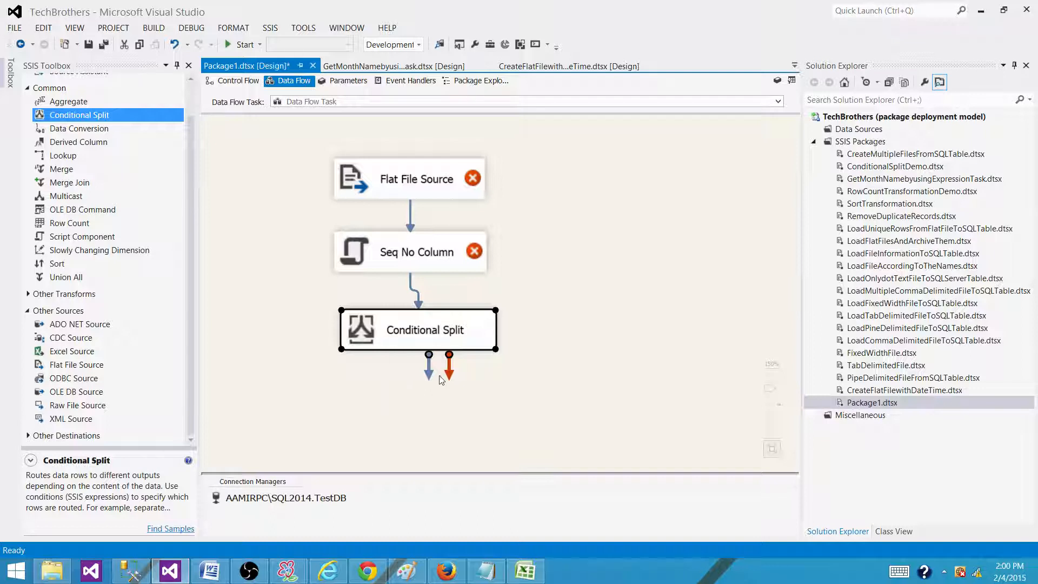